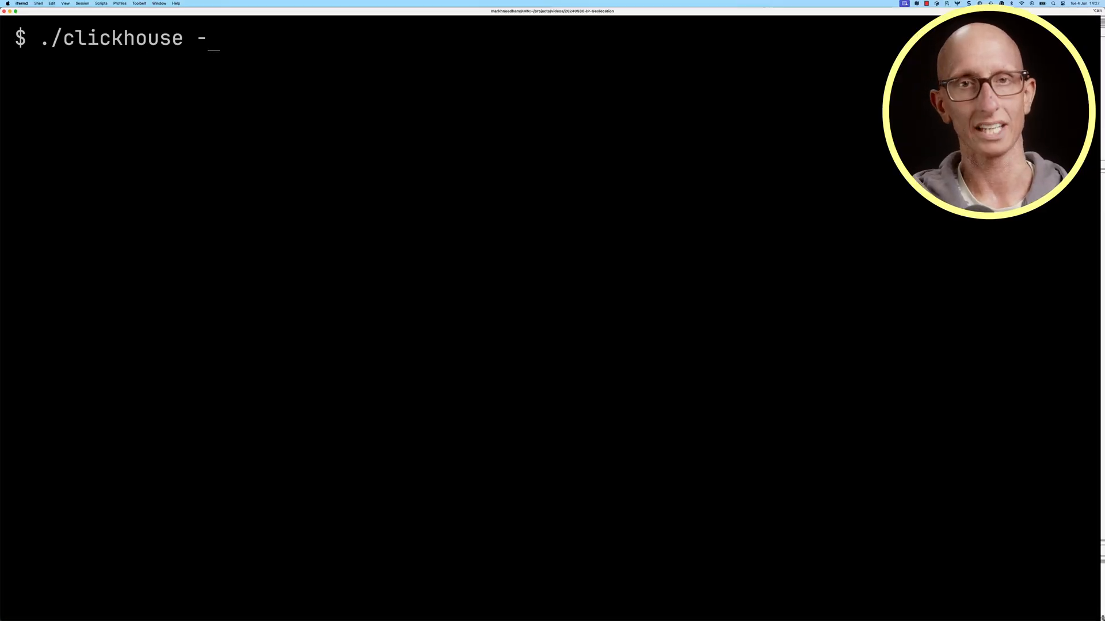
Describe the geoip.parquet table with nullable column inference disabled.
type("DESCRIBE TABLE 'geoip.parquet")
type("SETTINGS schema_inference_mak")
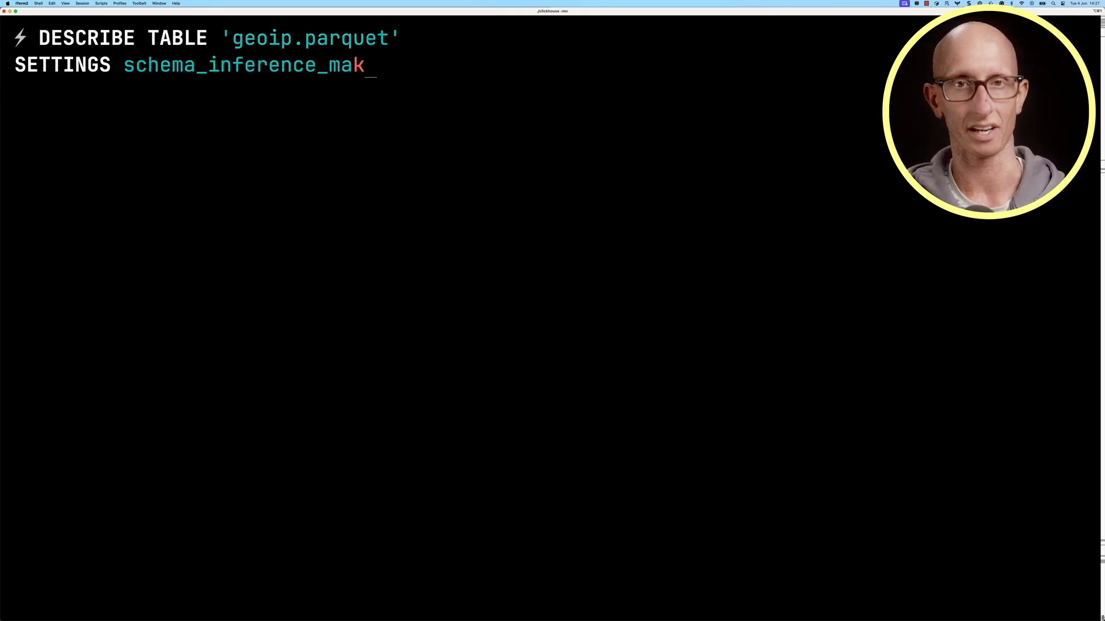
type("e_columns_nullable = 0,")
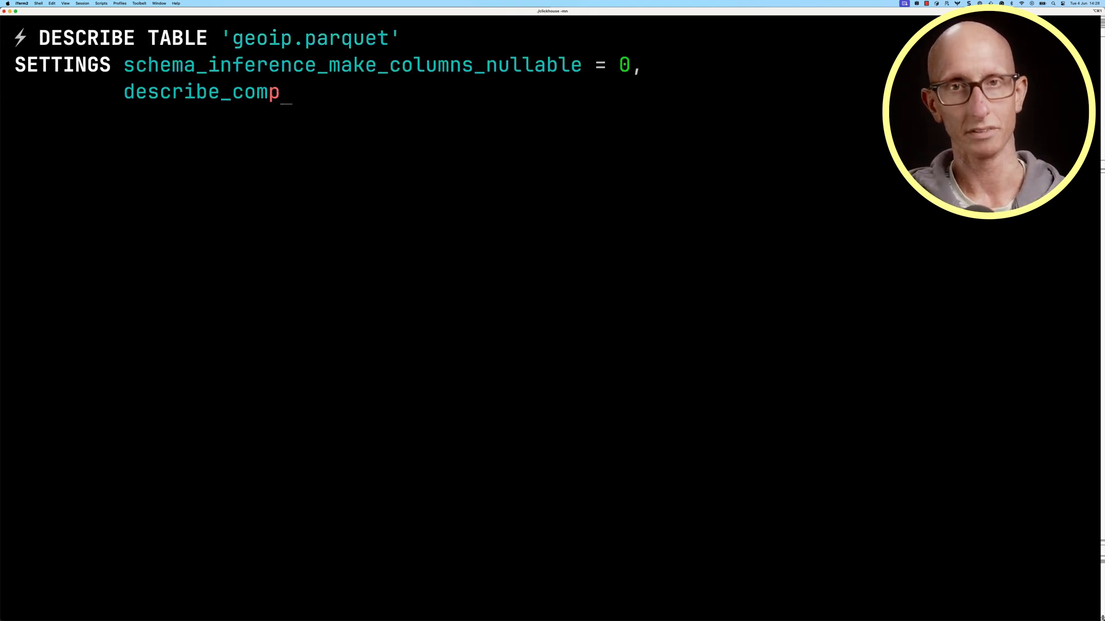
key("Enter")
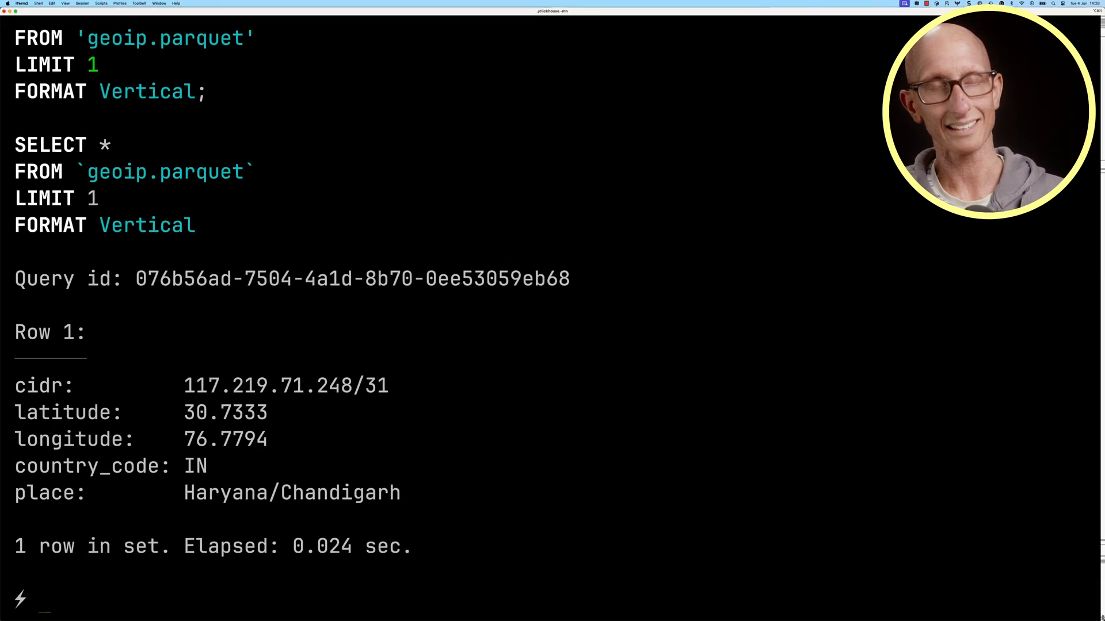
Clear the previous output and begin the CREATE TABLE geoip statement.
key("cmd+k")
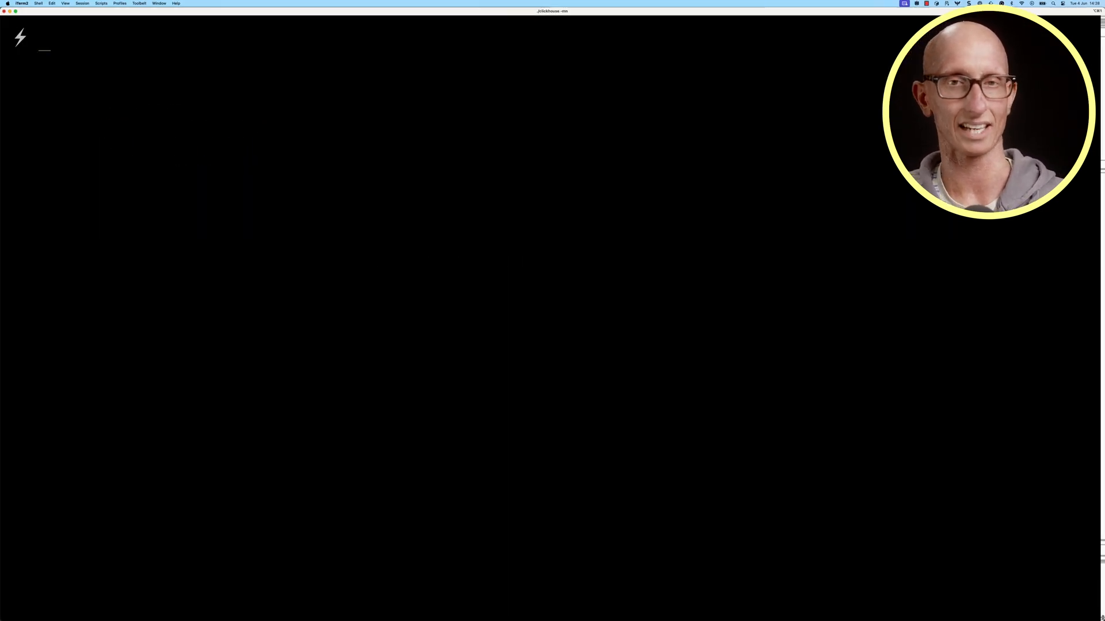
type("CREATE TABLE geoip")
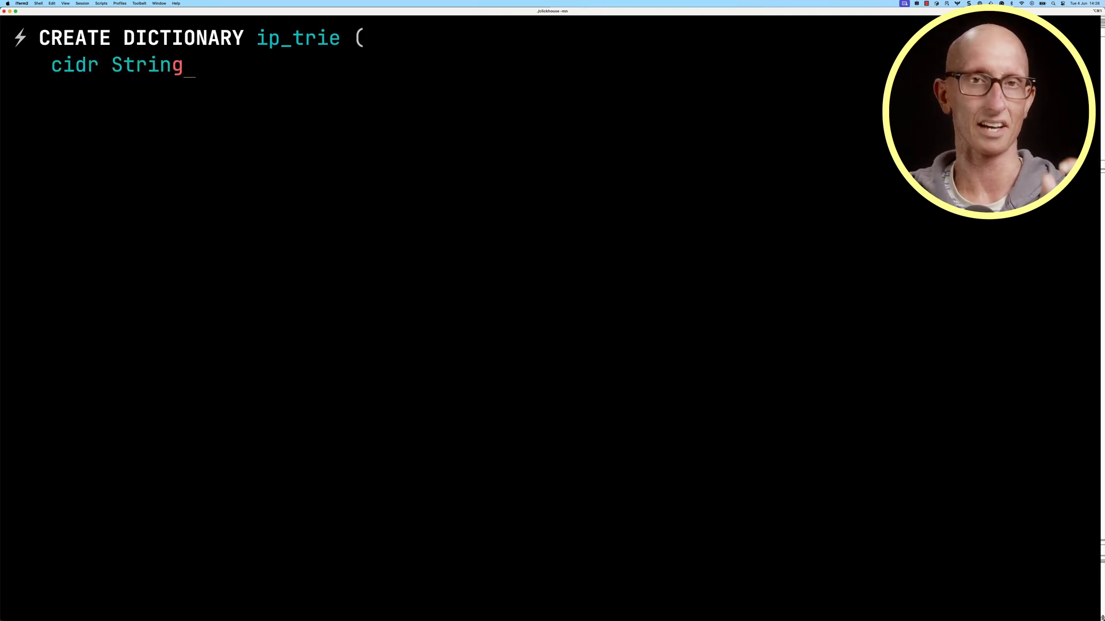
Finish ip_trie with Float64 columns, PRIMARY KEY cidr, geoip source, ip_trie layout and lifetime.
type(",")
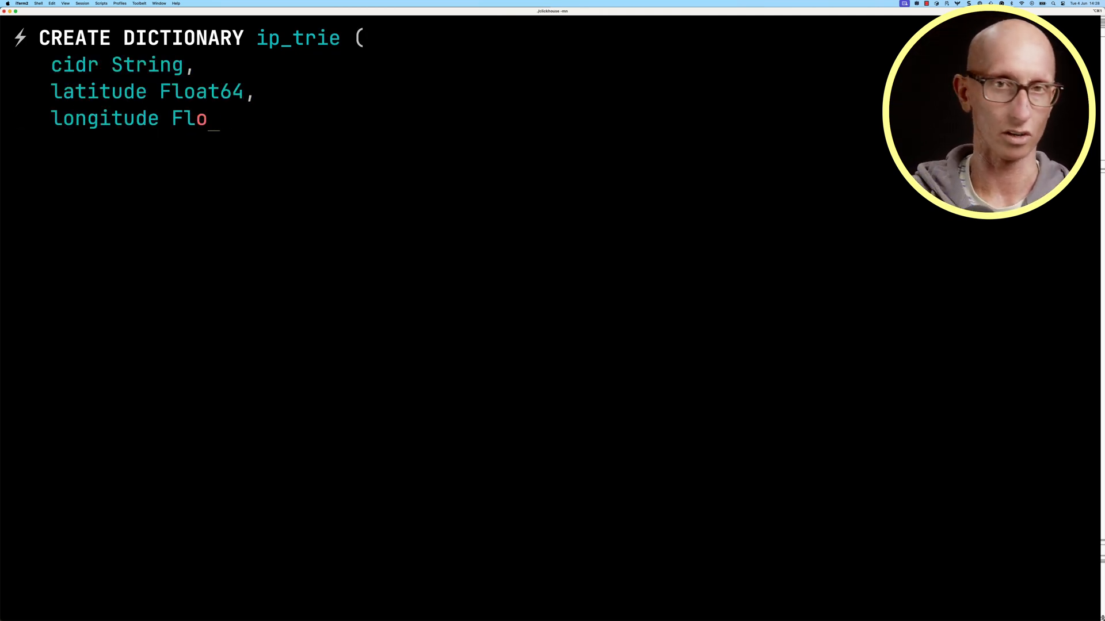
type("at64,")
type("p")
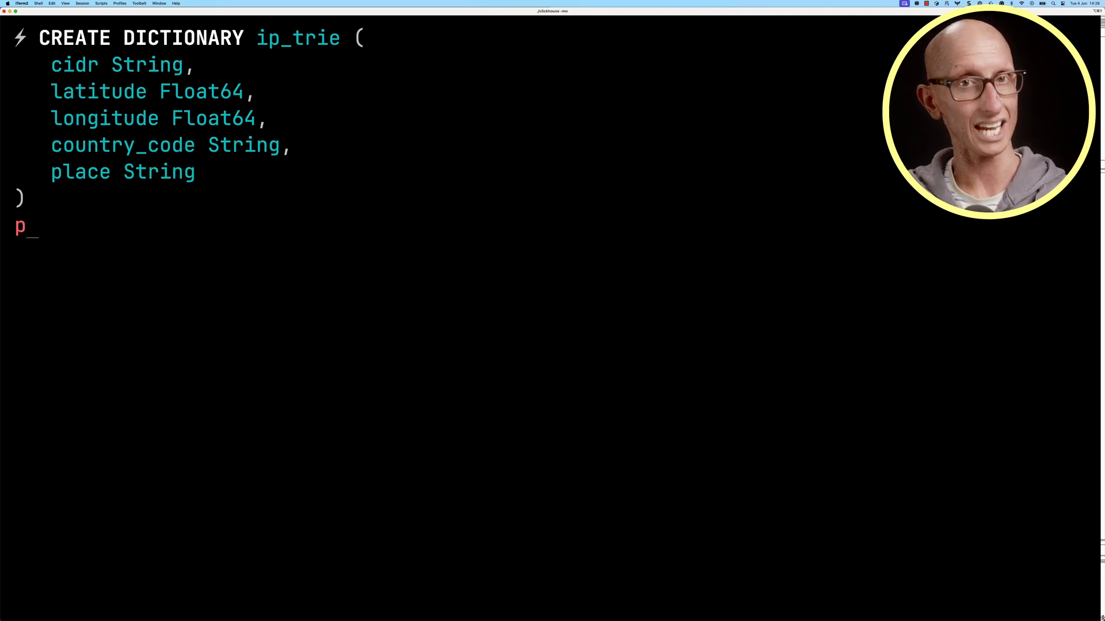
type("rimary key cidr")
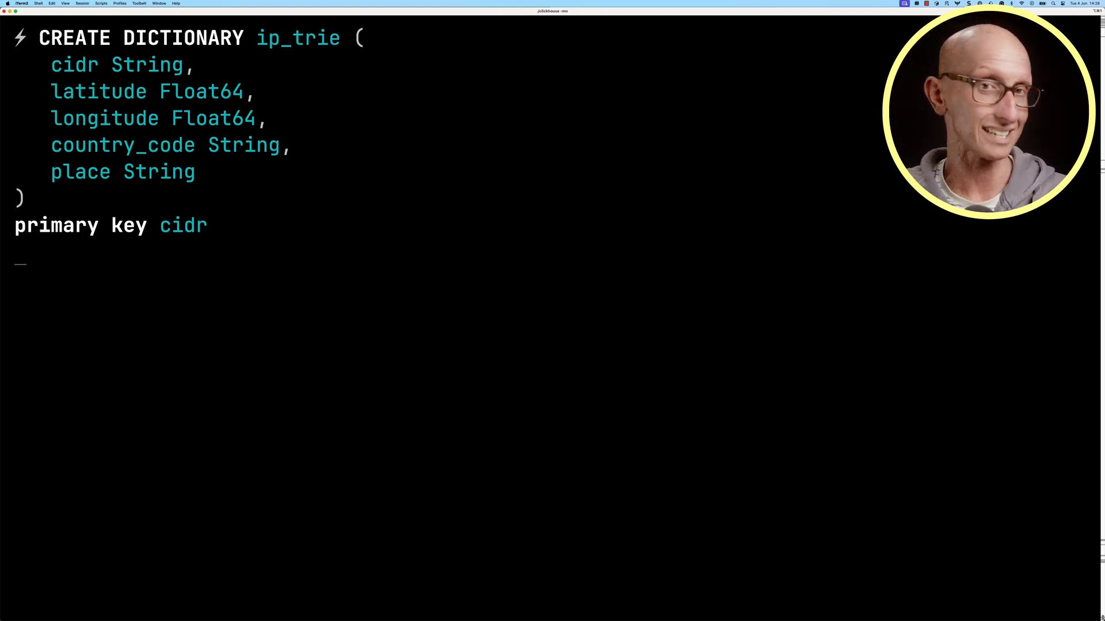
type("source(clickhouse")
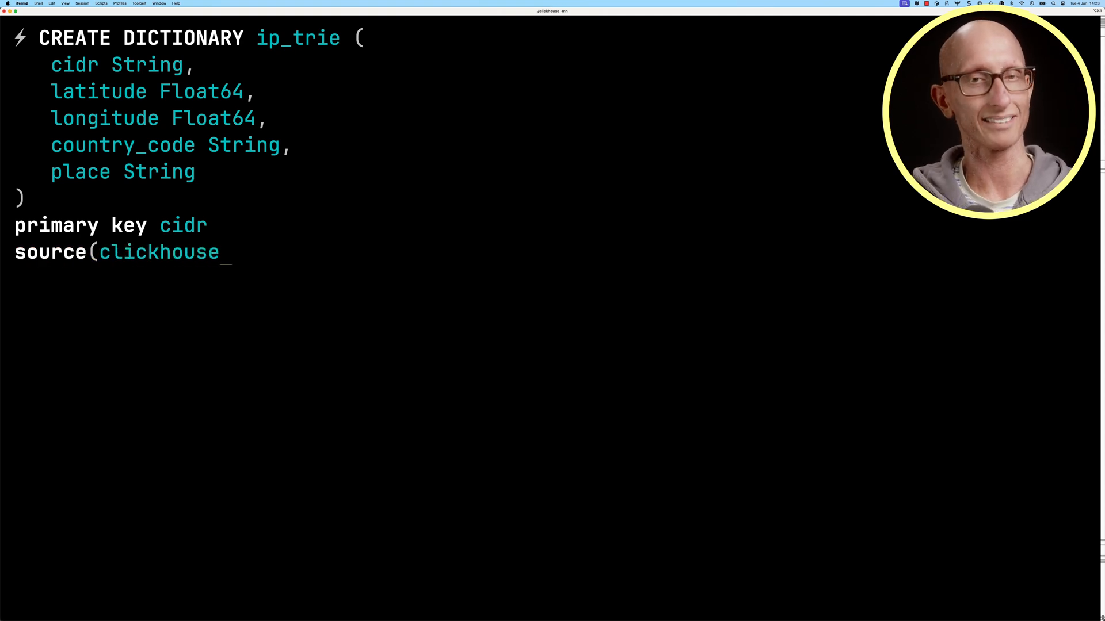
type("(table 'geoip'))")
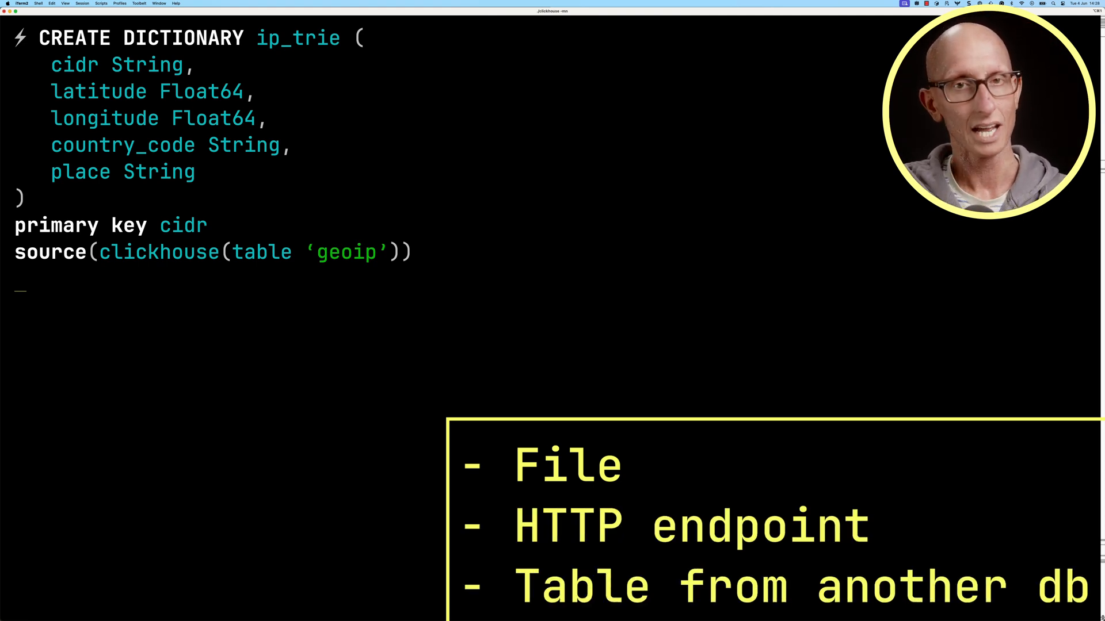
type("layout(")
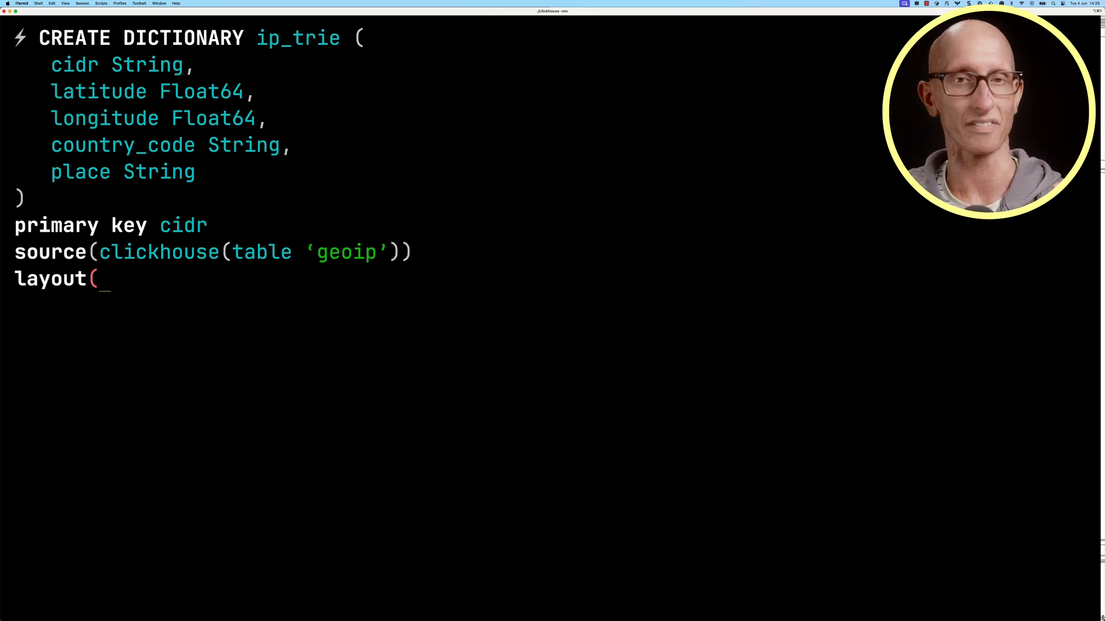
type("ip_trie)")
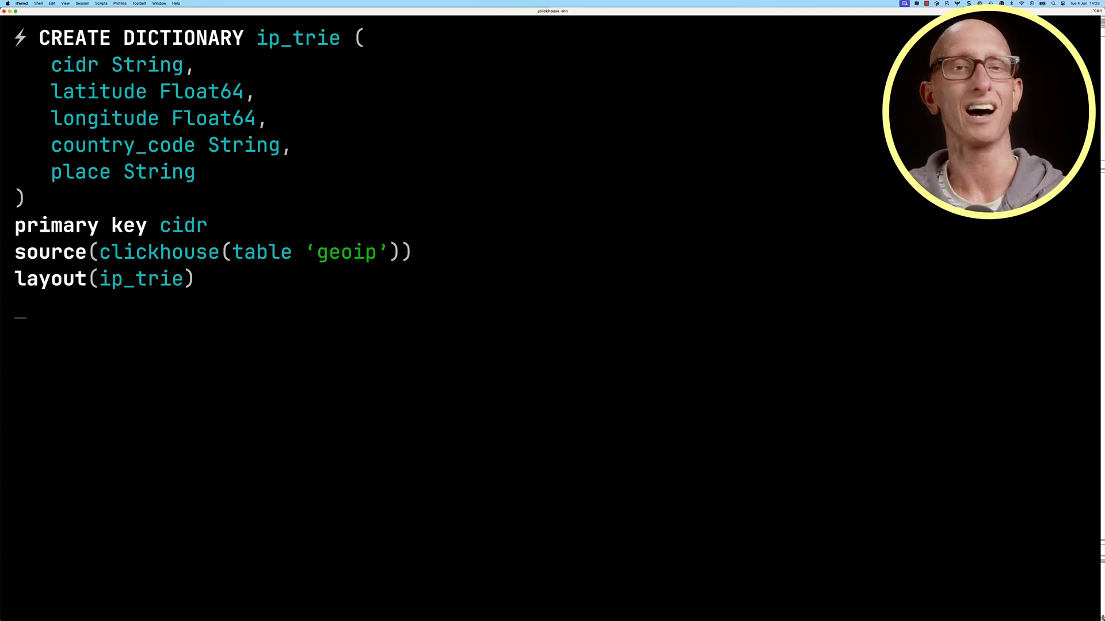
type("lifetim")
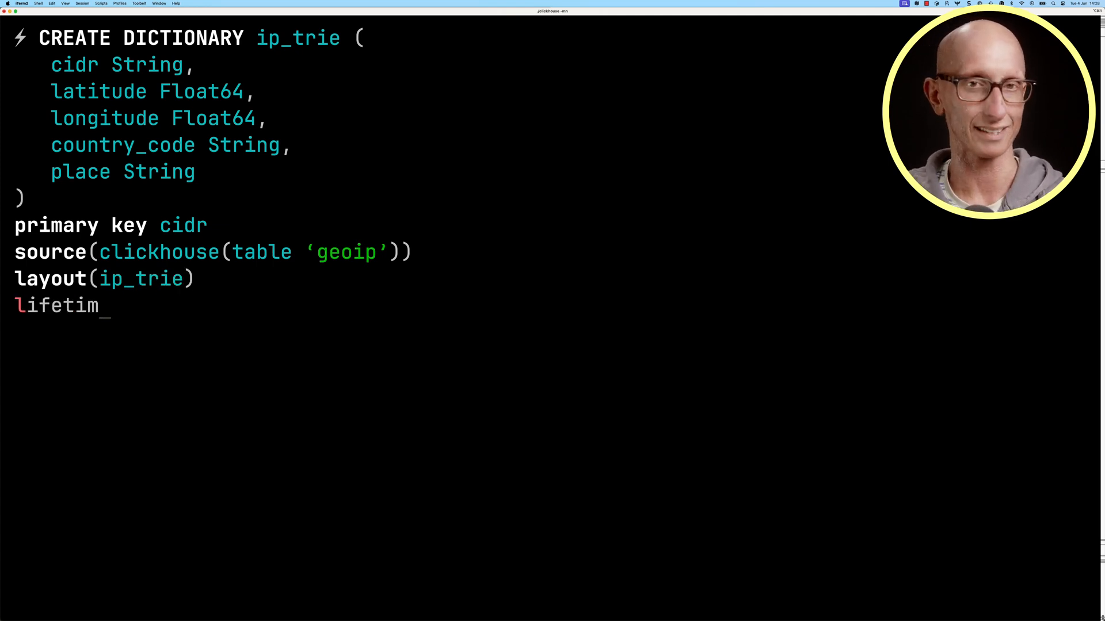
key("Enter")
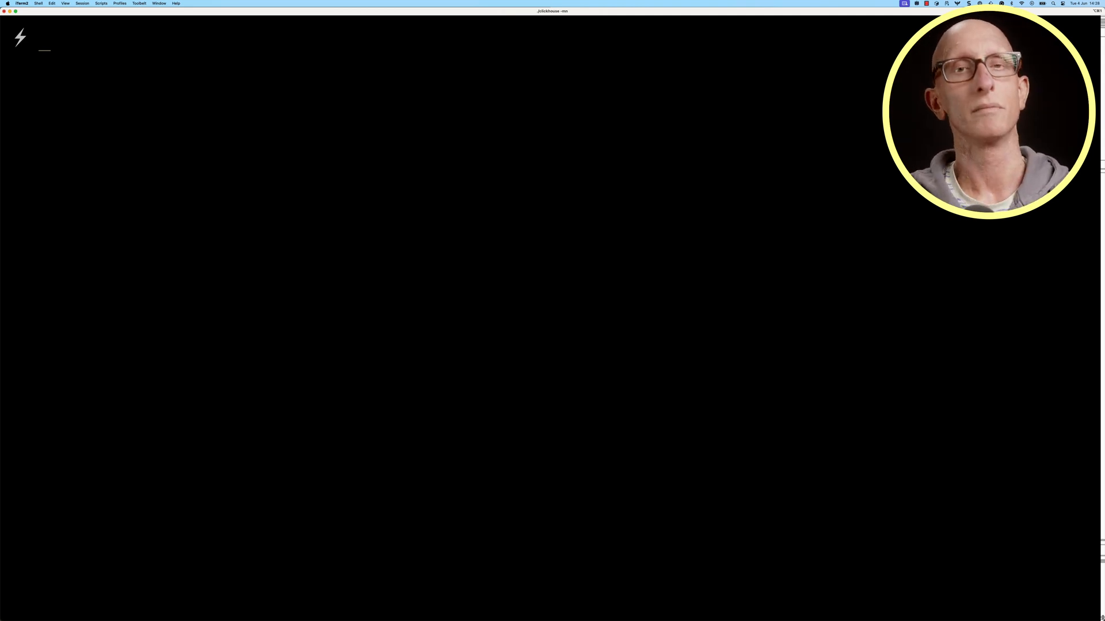
Run dictGet on ip_trie for country_code and place of '1.0.2.1'::IPv4 as location.
type("SELECT dictGet(")
type("'country_cod")
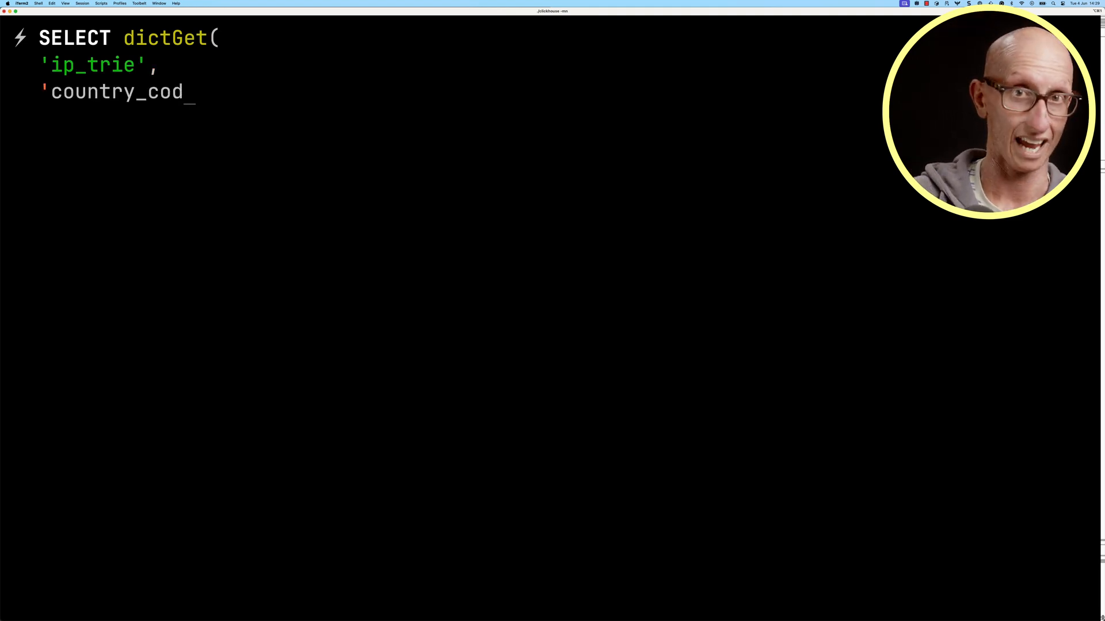
type("e',")
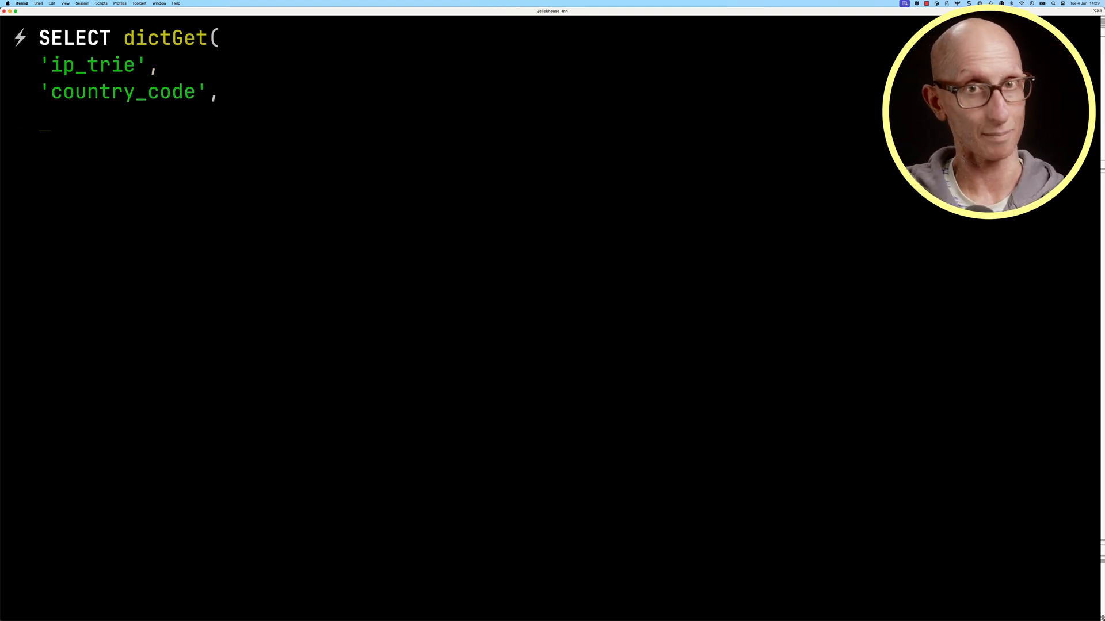
type("'1.0.2.1")
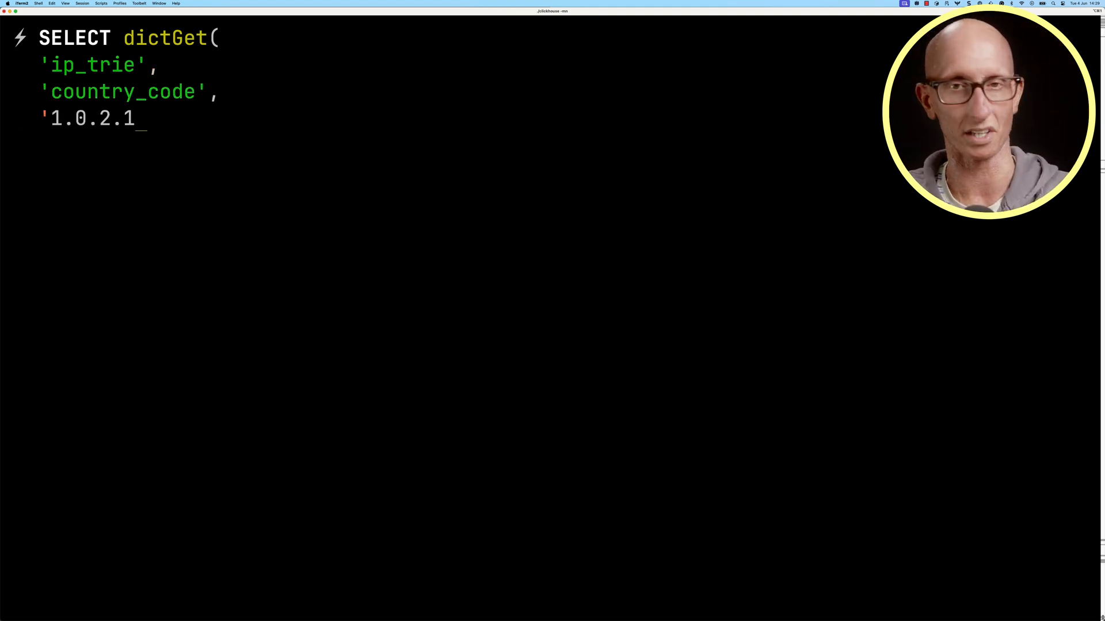
type("'")
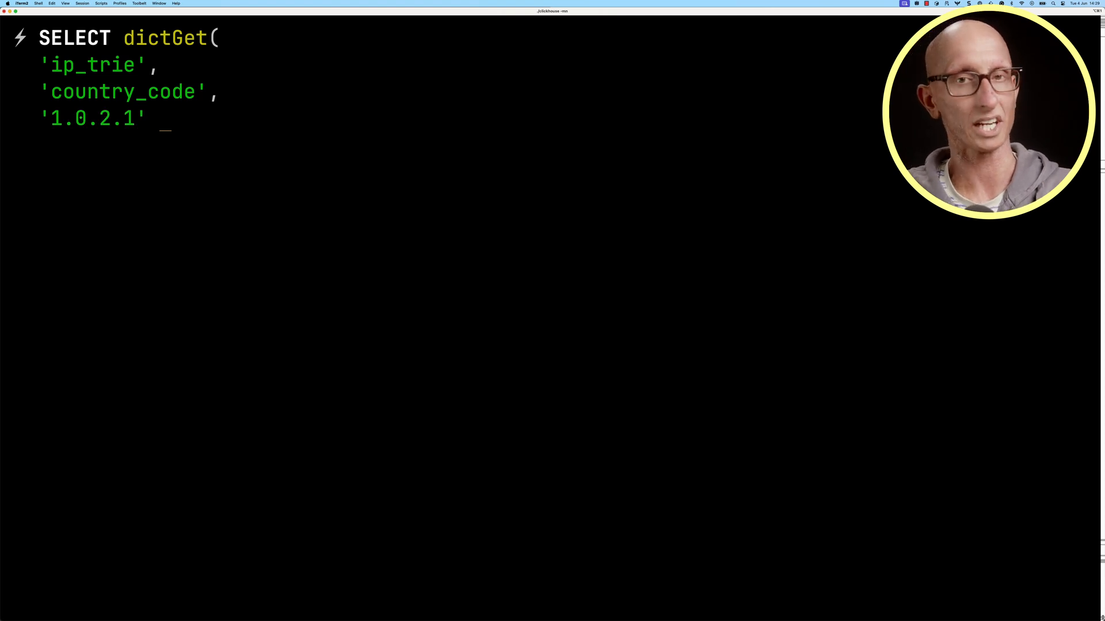
type("::IPv4")
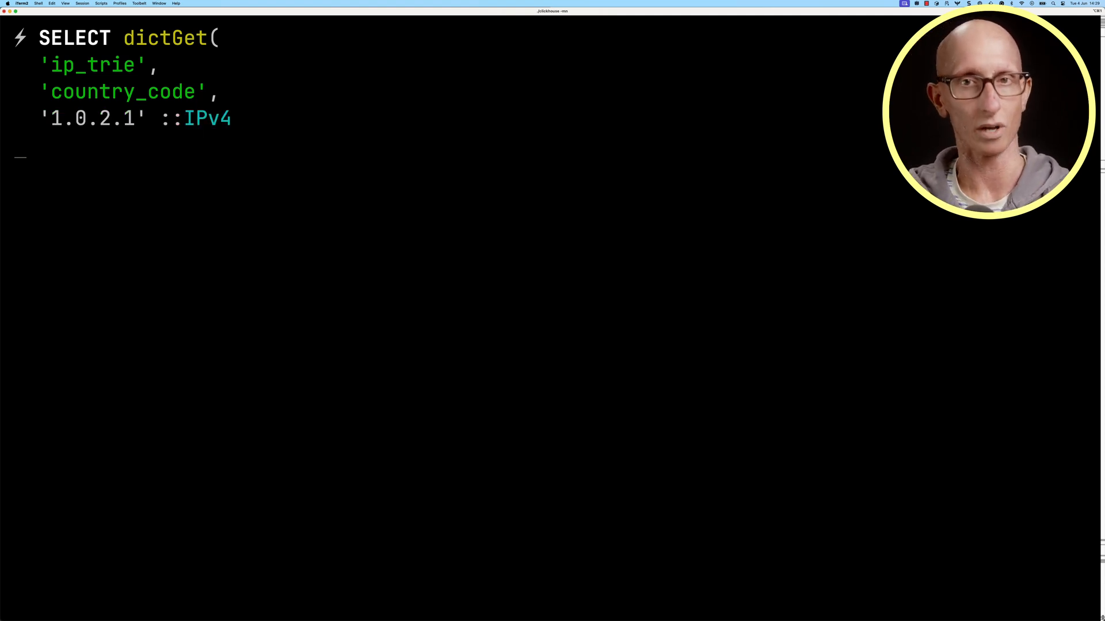
type(") as location;")
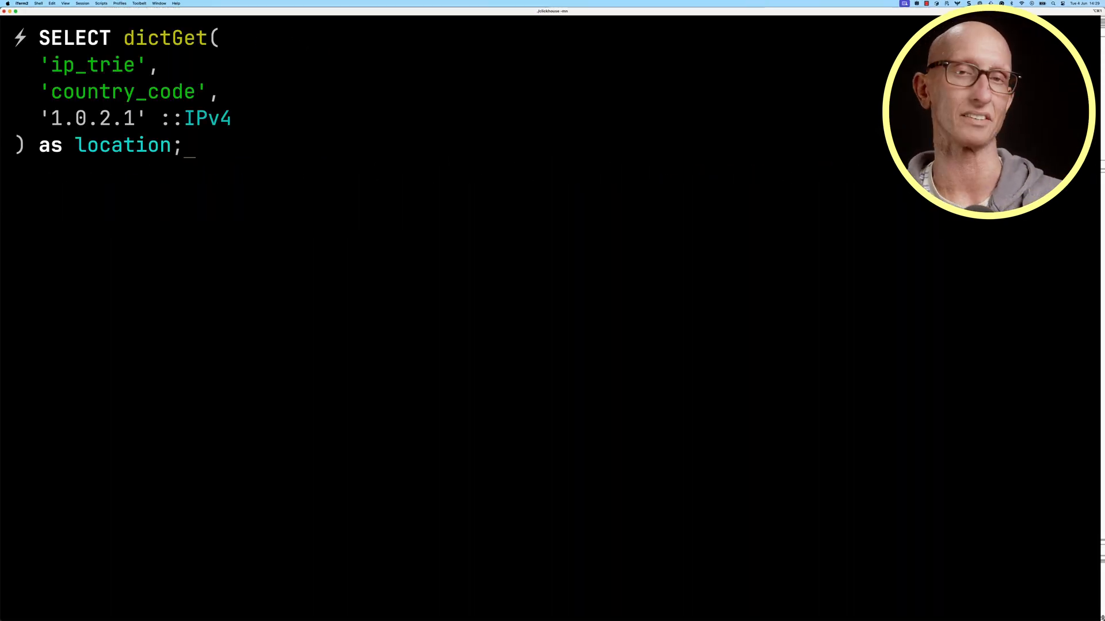
type("('country_code', 'place',")
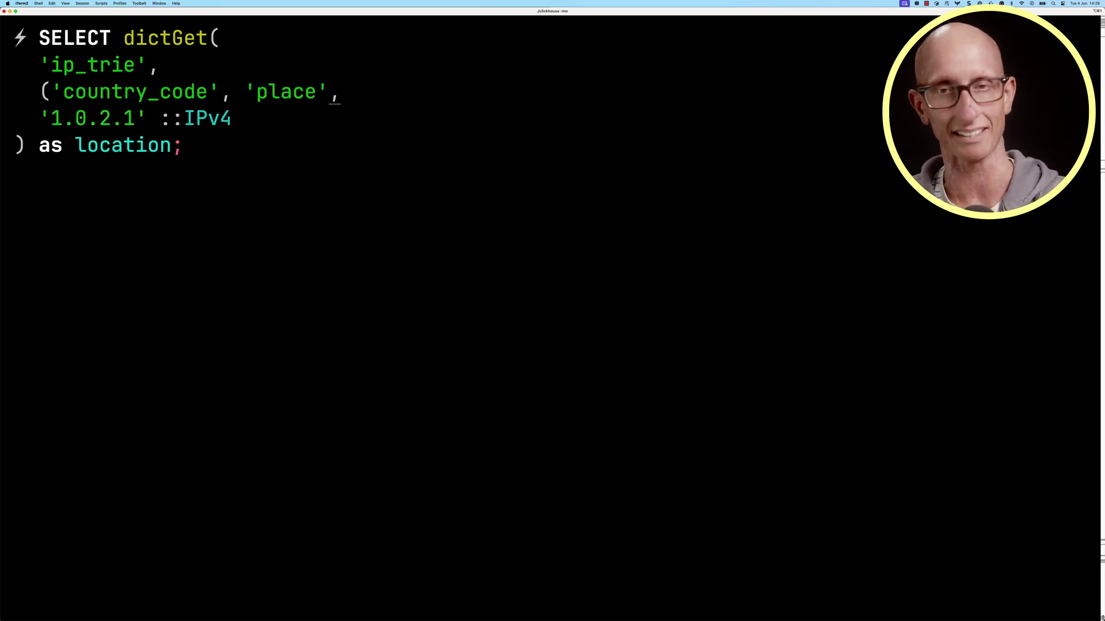
key("Enter")
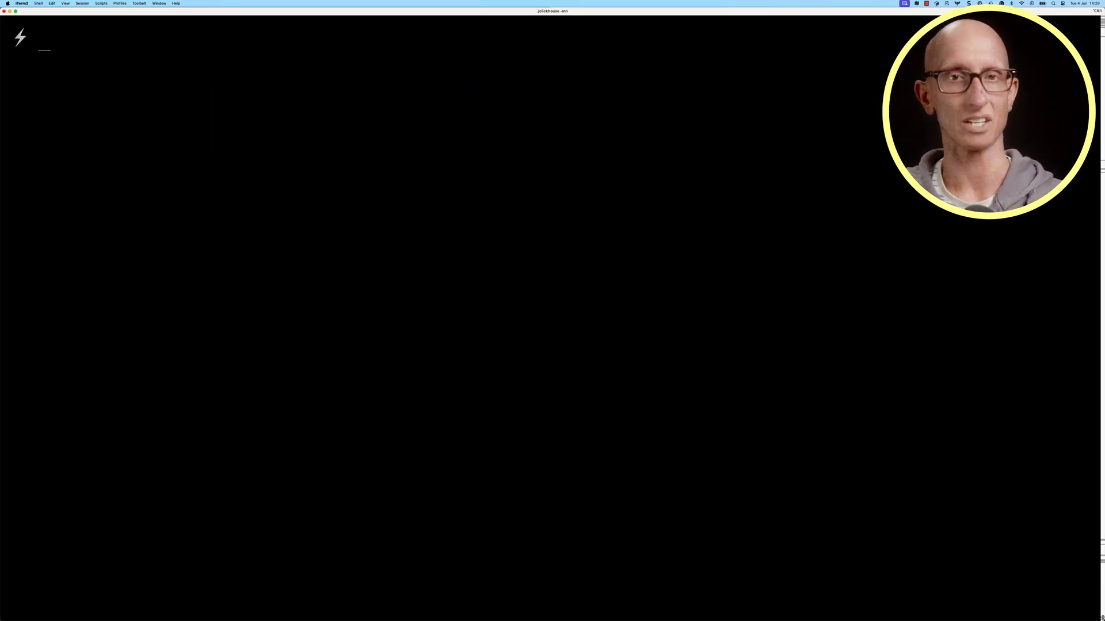
Define getLocation AS (ip) -> dictGet on ip_trie, replacing the literal address with ip.
type("SELECT dictGet(")
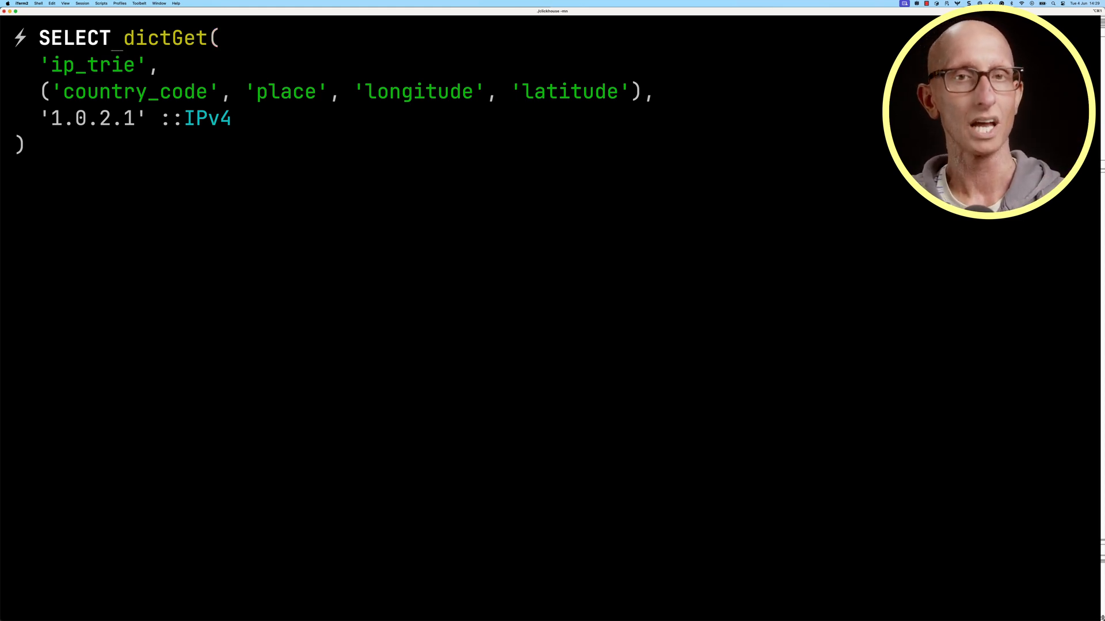
type("CREATE OR REPLACE FUNC")
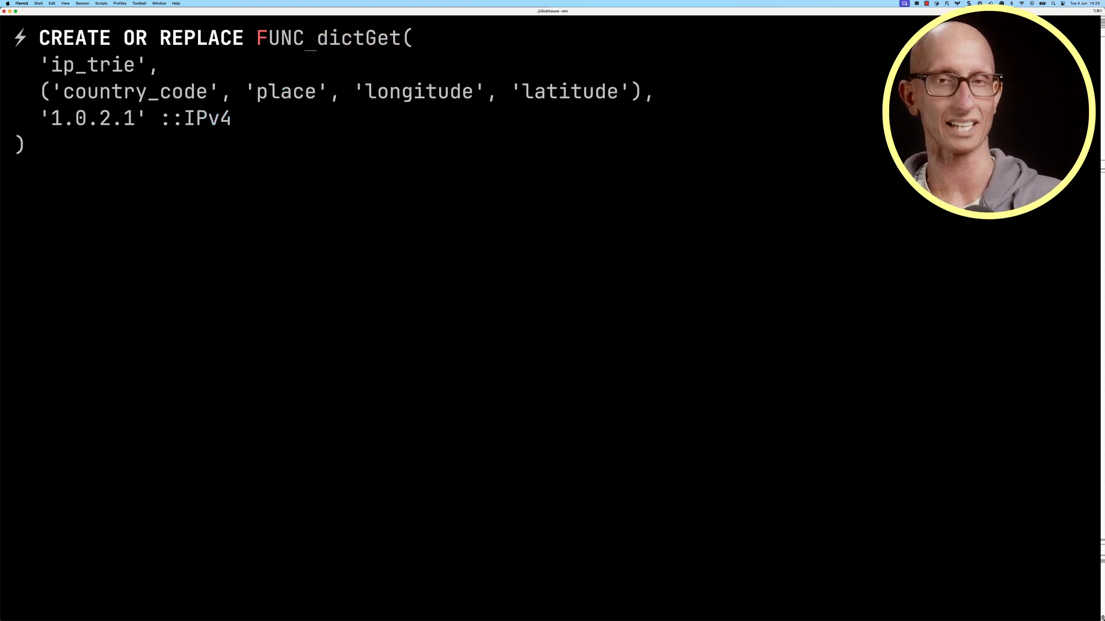
type("FUNCTION getLocation AS (ip) ->")
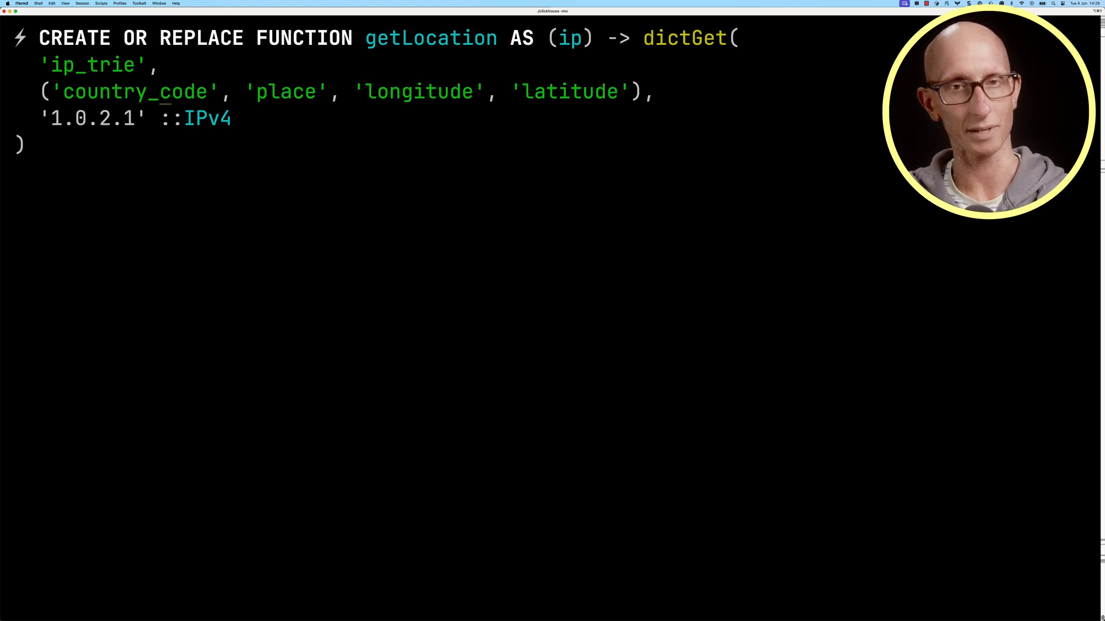
key("Backspace")
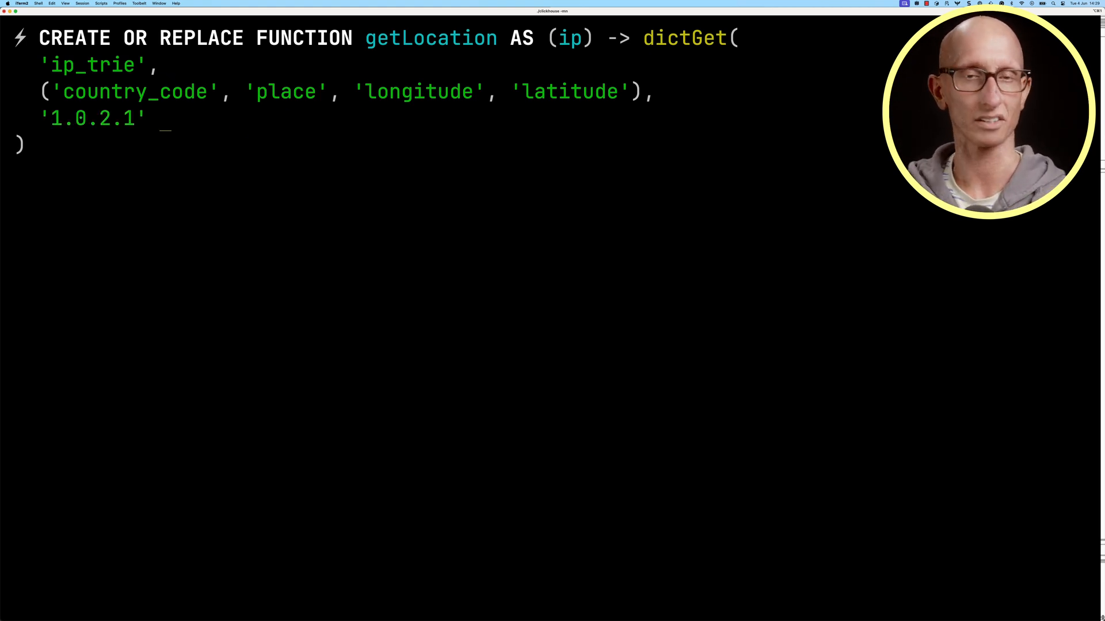
type("ip")
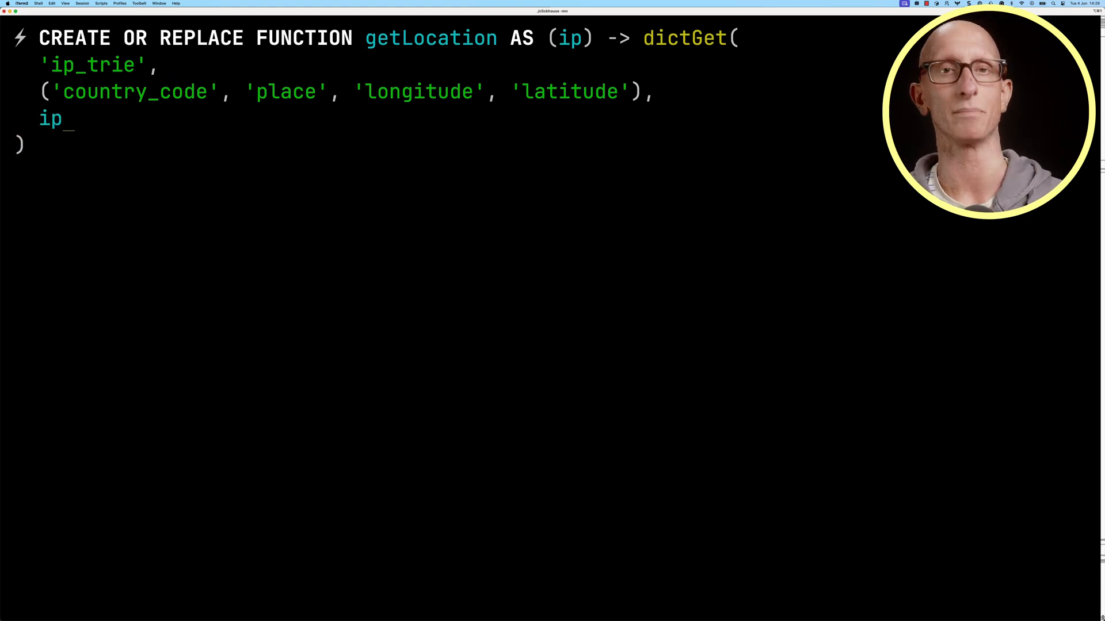
key("Enter")
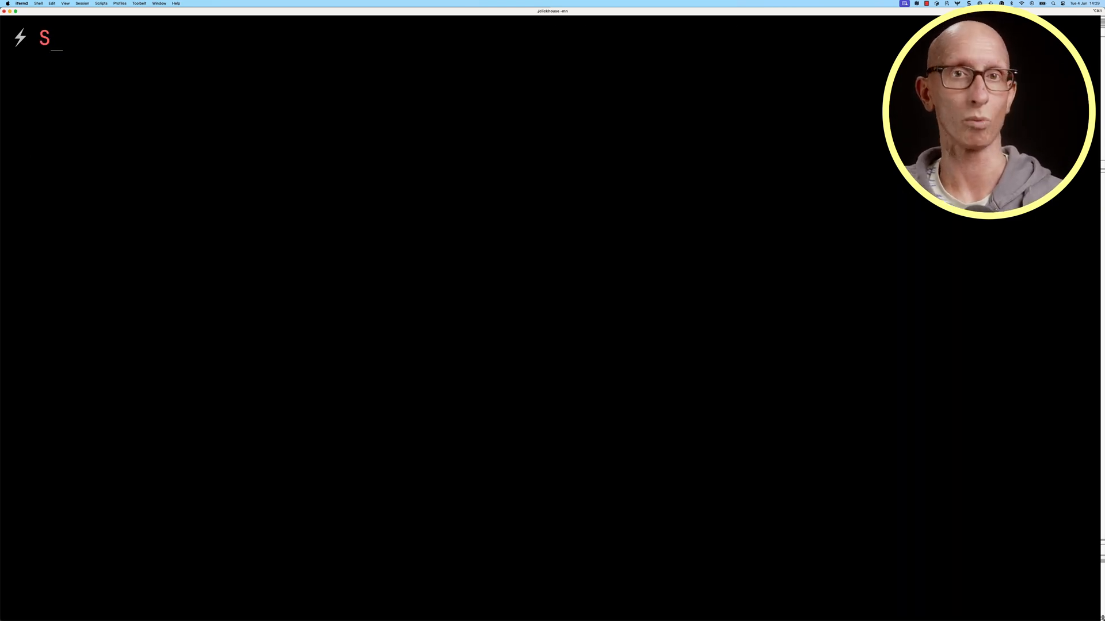
Write rows 1 and 2: getLocation on IPv4 '100.12.0.0' and a reinterpretAsUInt32 hex address.
type("SELECT 1 AS row,")
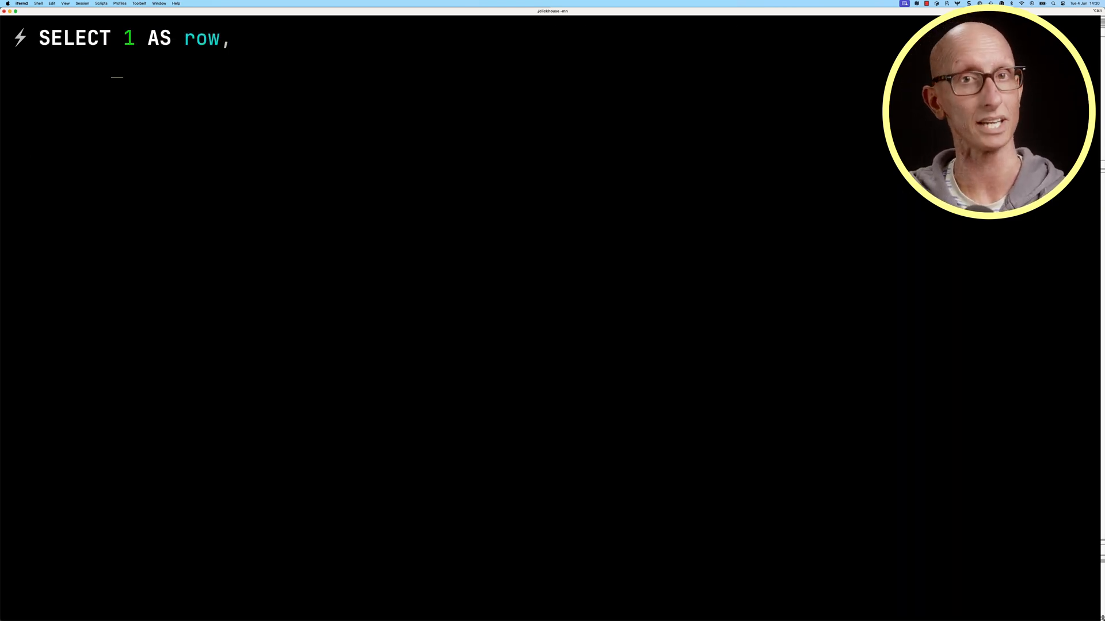
type("'100.12.0.0' AS ip,")
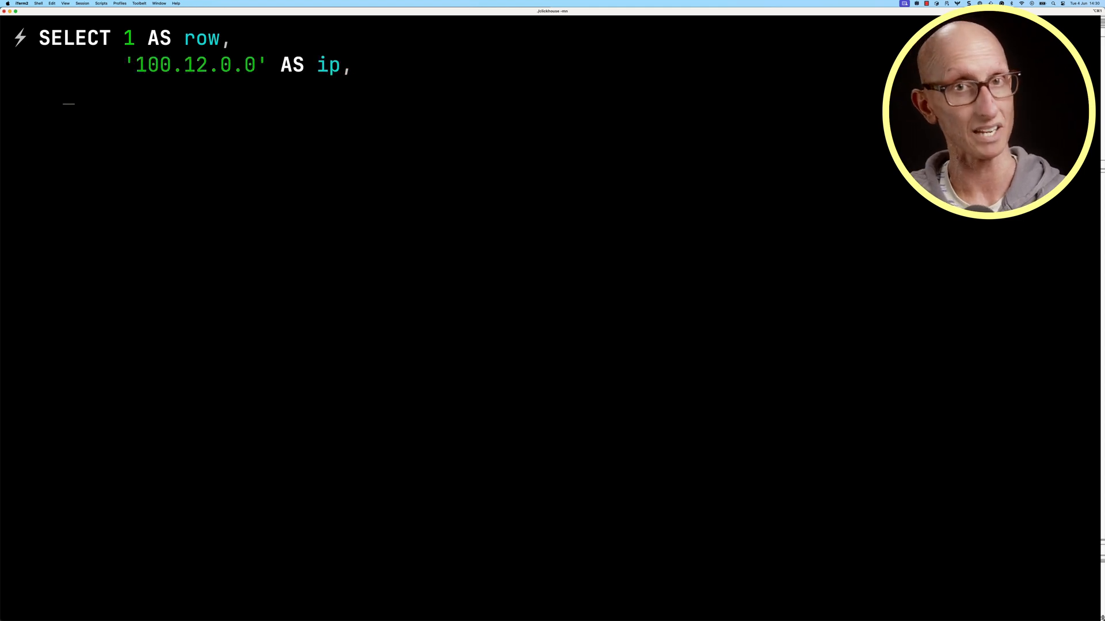
type("getLocation(ip::IPv4")
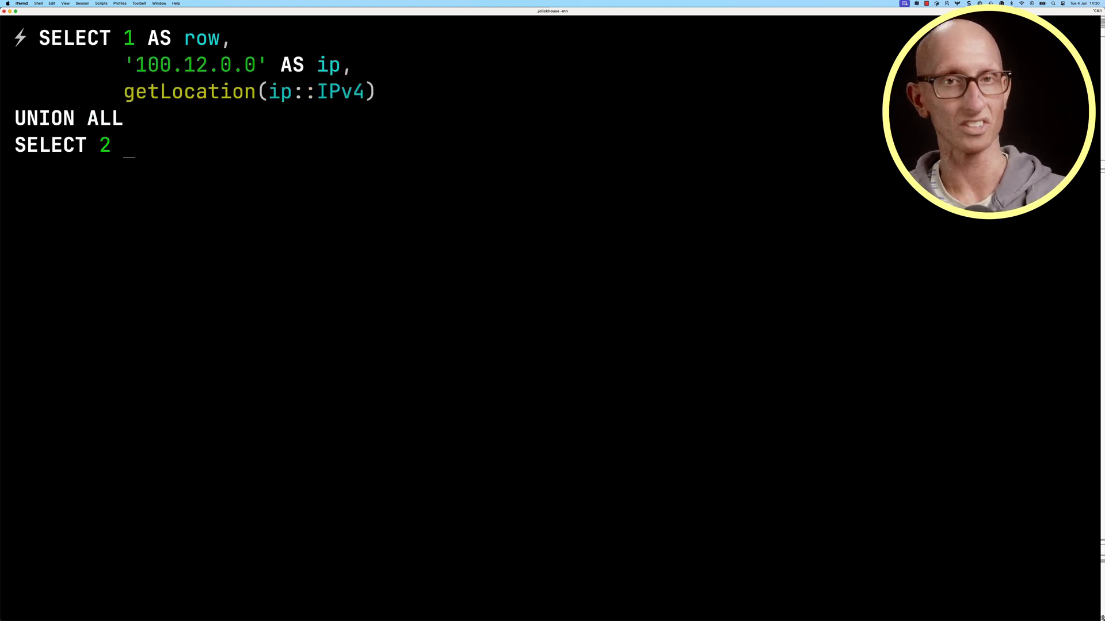
type("AS row,")
type("getLoc")
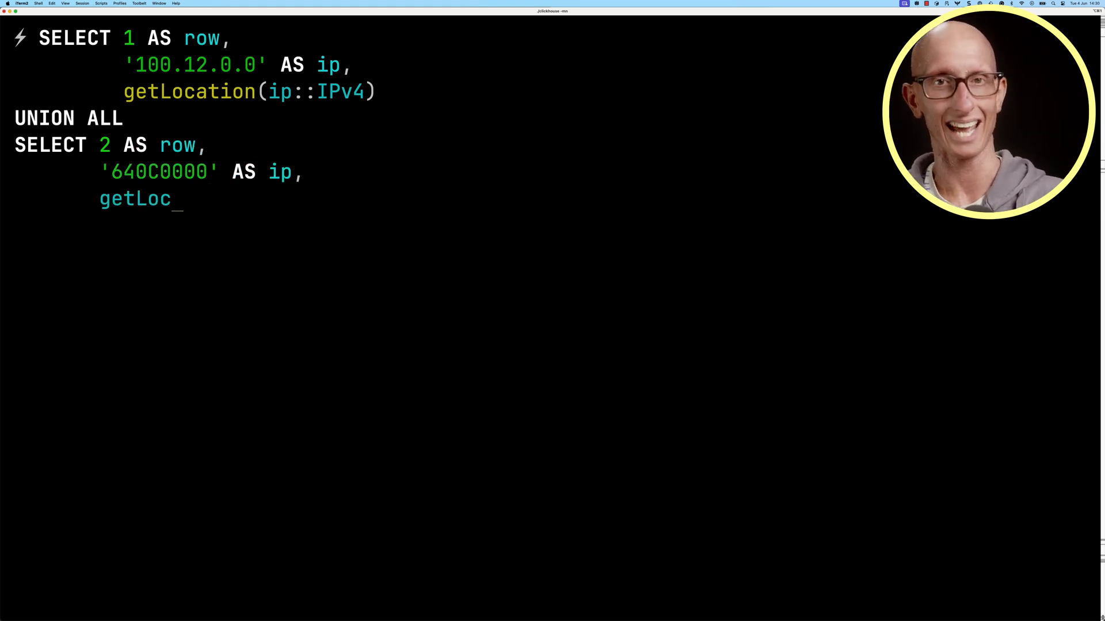
type("ation(reinterpretAsUInt3")
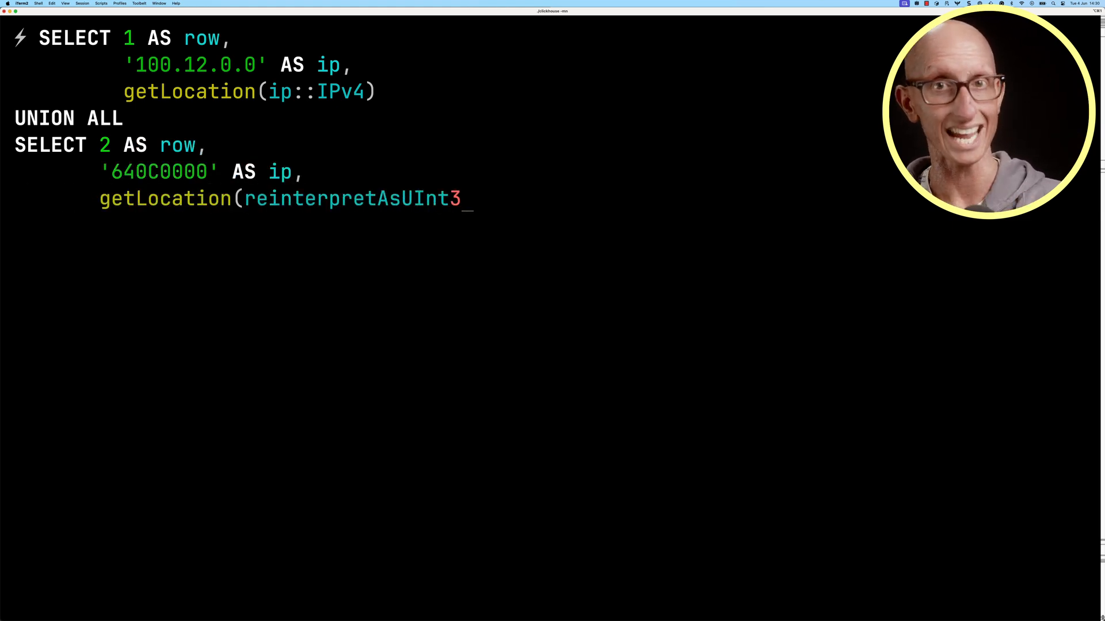
type("2(reverse(unhex(ip))))")
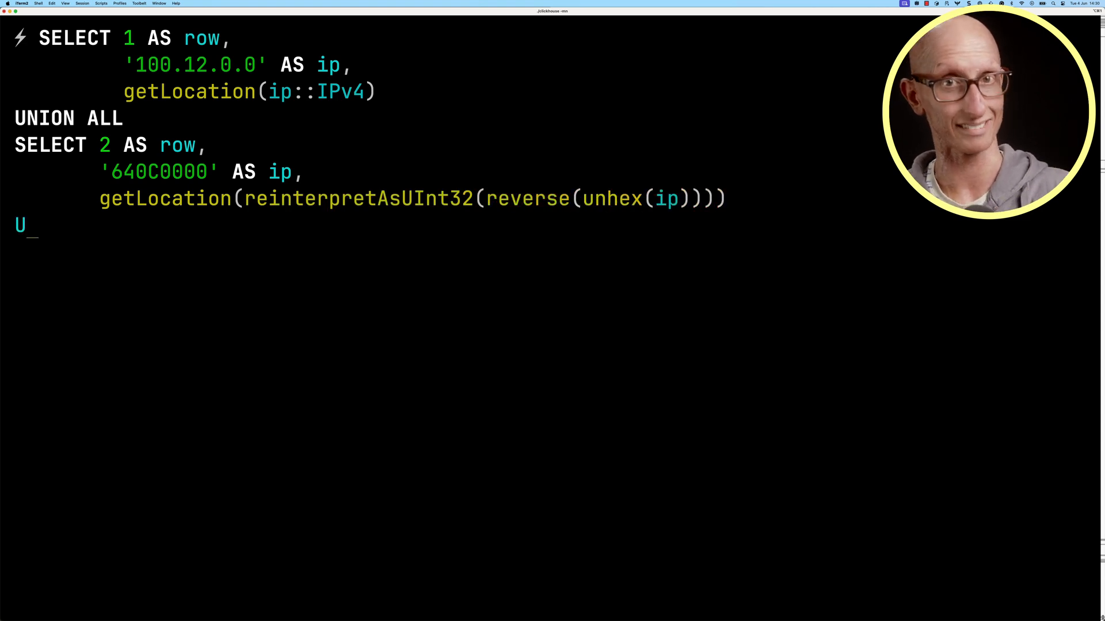
Add a UNION ALL row 3 calling getLocation on an address ending 2.35.71.113 cast to IPv6.
type("NION ALL")
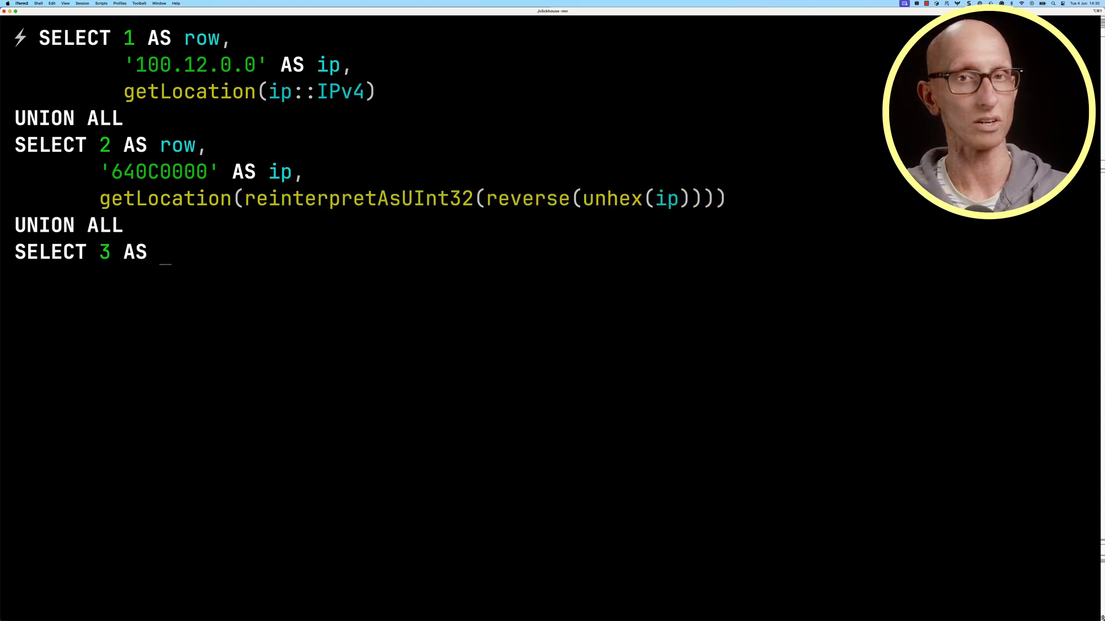
type("row,")
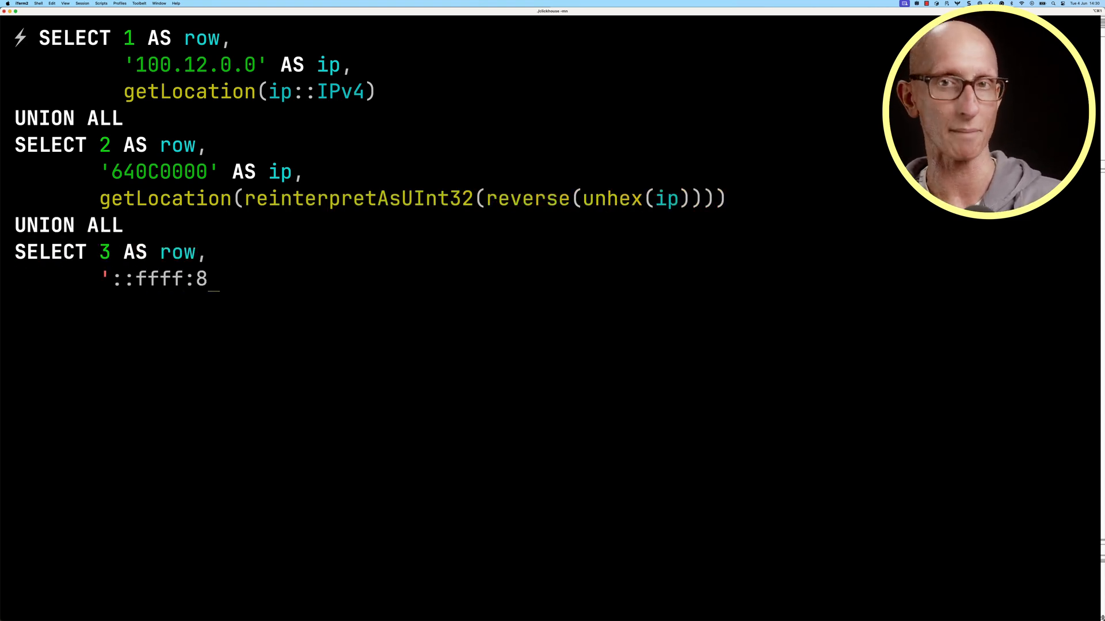
type("2.35.71.113' AS ip,")
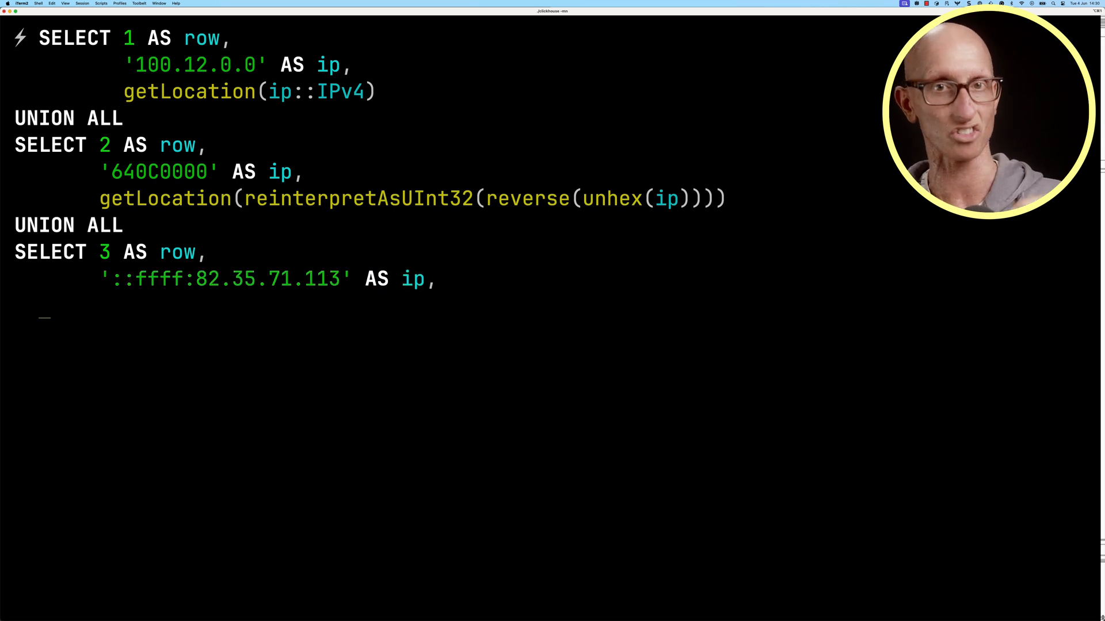
type("getLocation(ip::I")
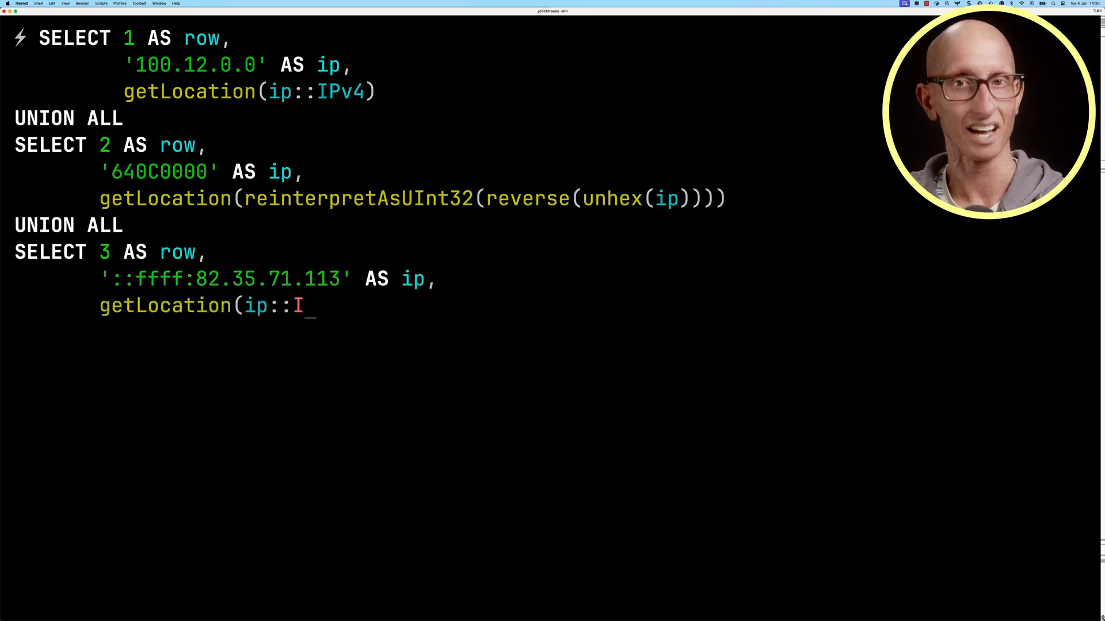
type("Pv6)")
type("UNION ALL")
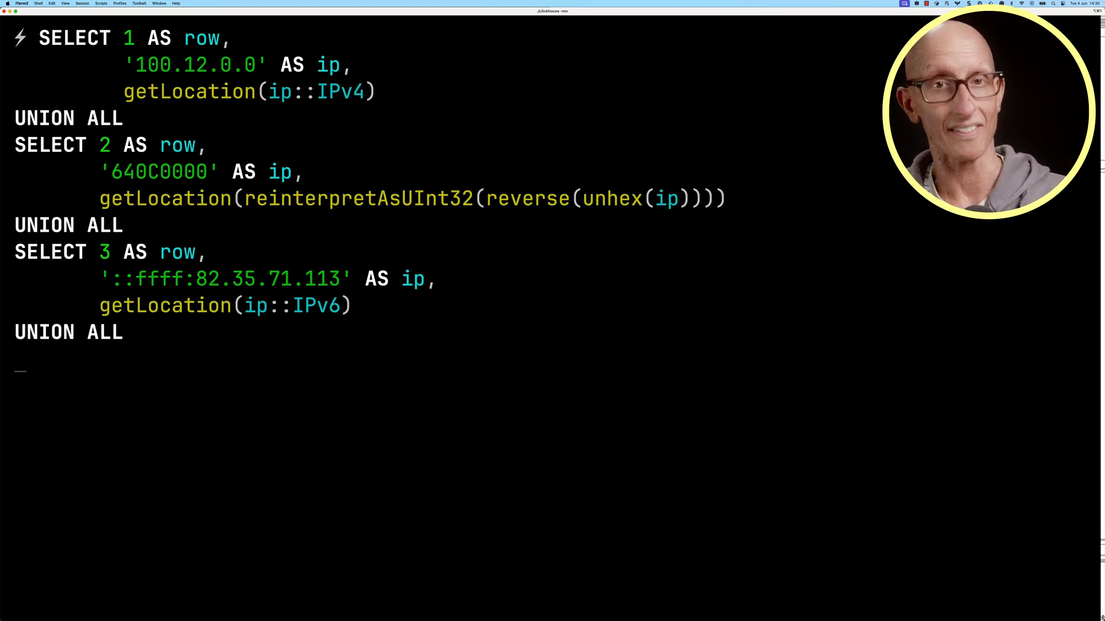
Add row 4 using IPv6StringToNum on the same address and run the combined query.
type("SELECT 4 AS row,")
type("'::ffff:82")
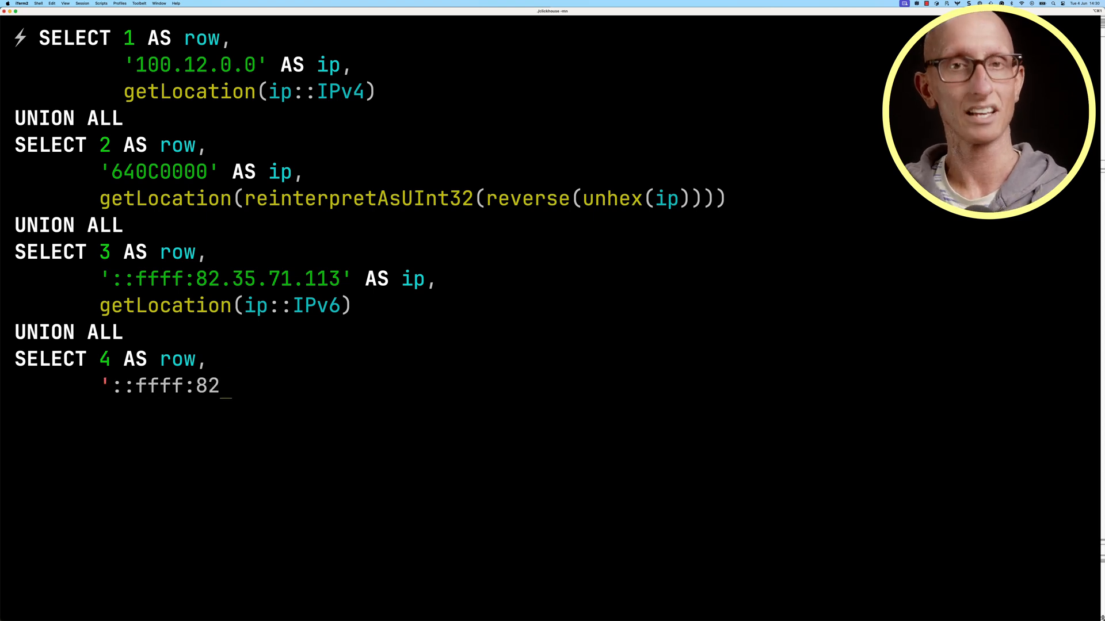
type(".35.71.113' AS ip,")
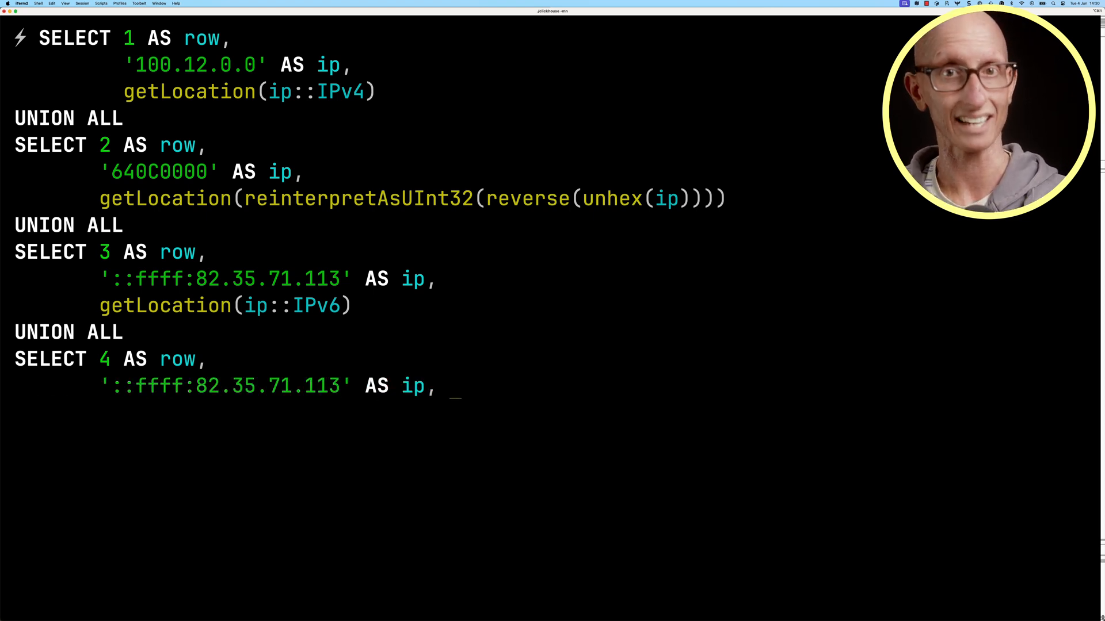
type("getLocation(")
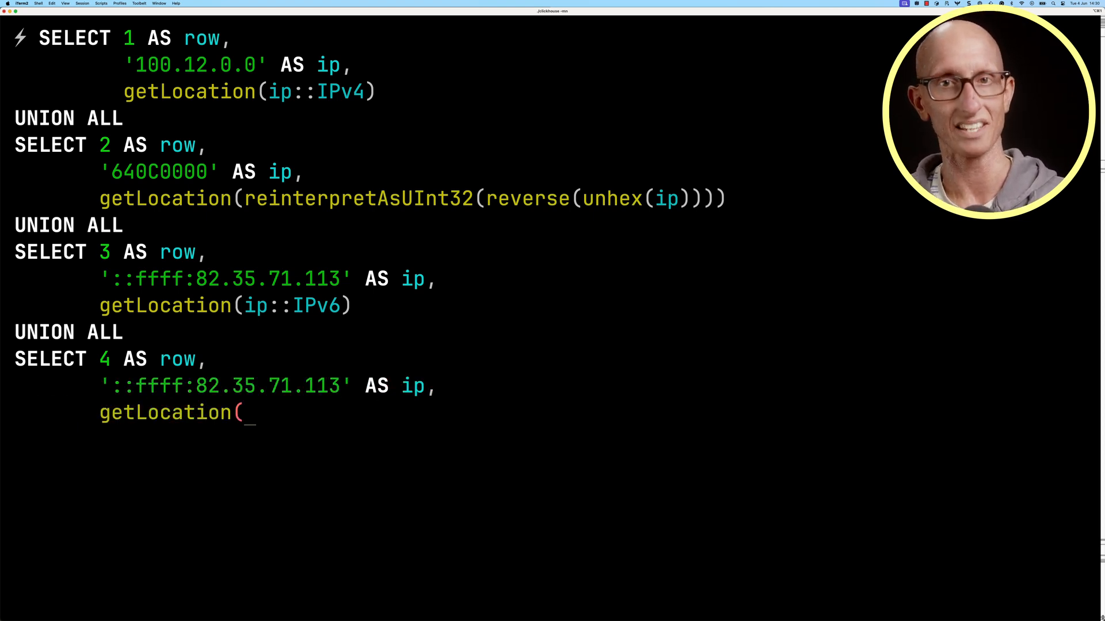
type("IPv6StringToNum(ip)")
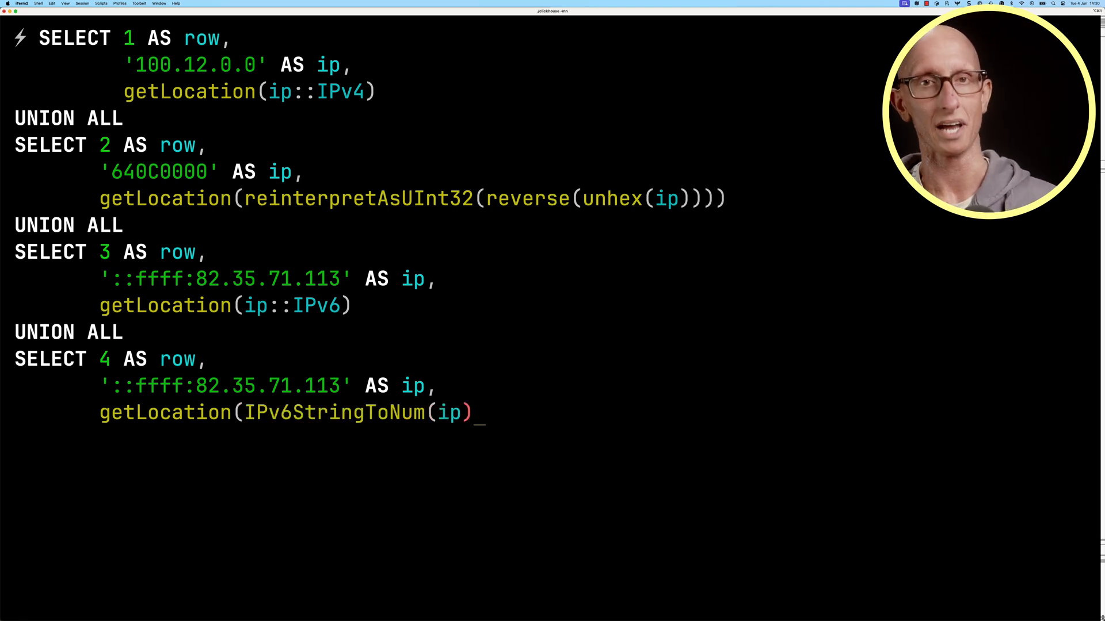
key("Return")
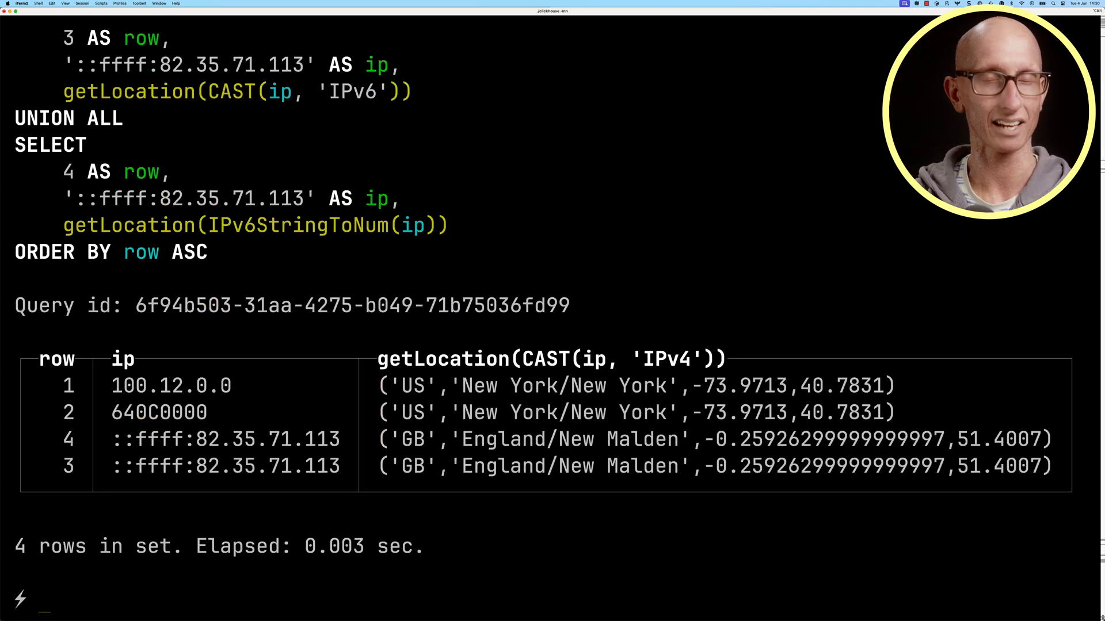